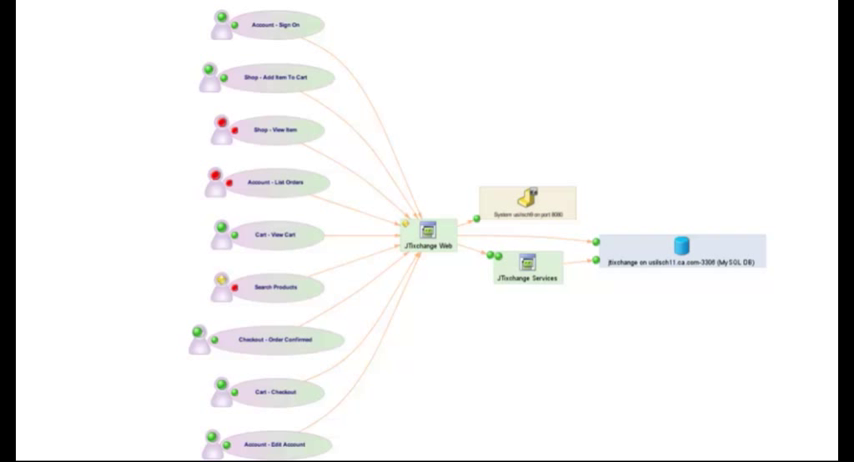
mouse_move(218, 131)
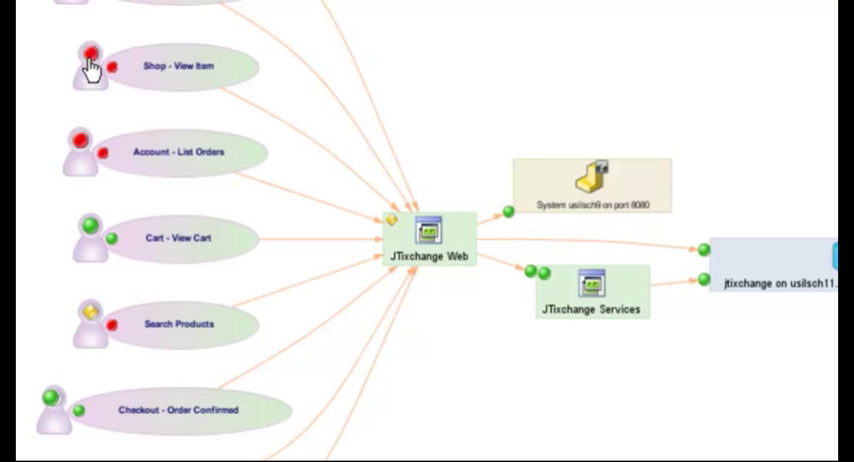
mouse_move(57, 64)
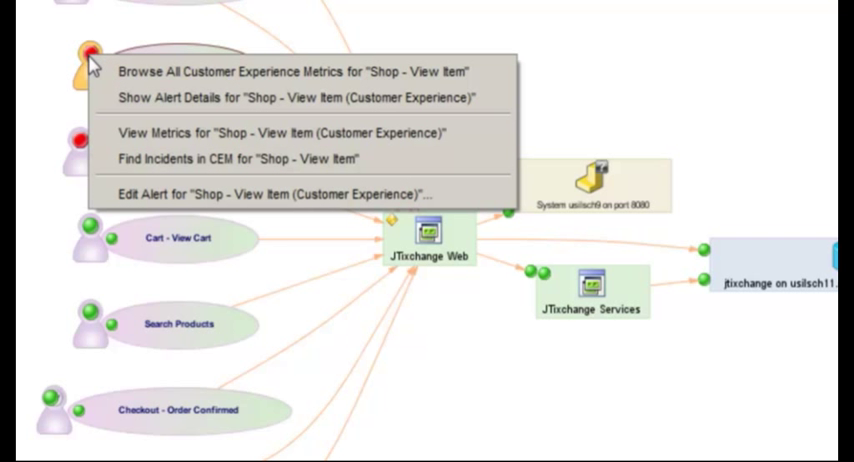
mouse_move(170, 159)
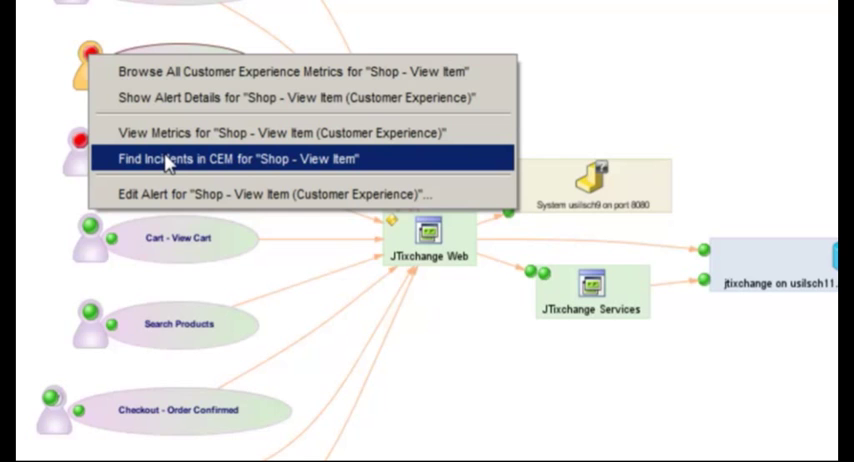
Step: Run Find Incidents in CEM on Shop - View Item to list its Slow Time and Missing Response defects
left_click(235, 159)
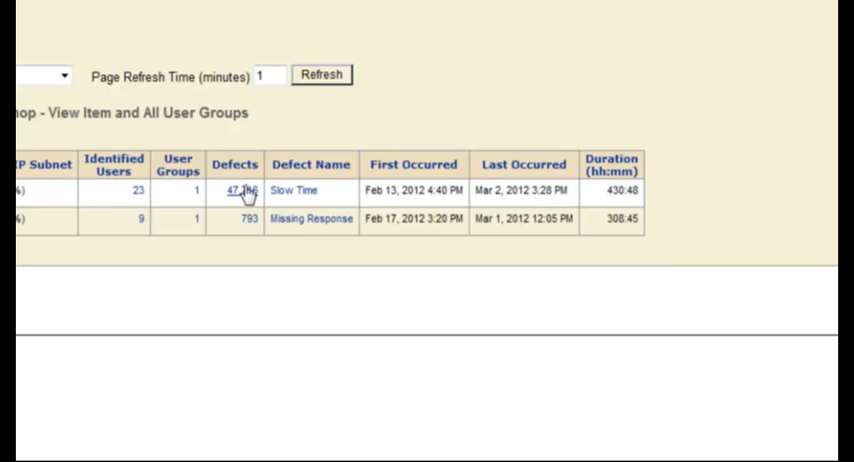
Step: Follow the roughly 47 thousand Slow Time defect count into the Defect List for Shop - View Item
left_click(240, 191)
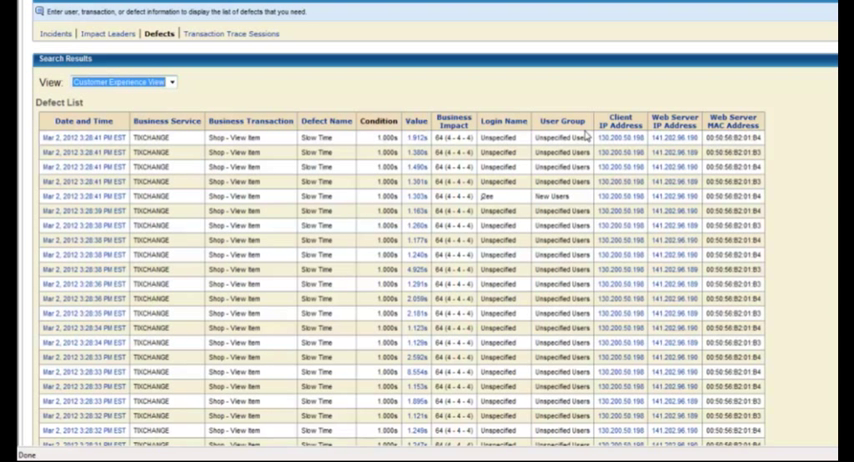
mouse_move(586, 136)
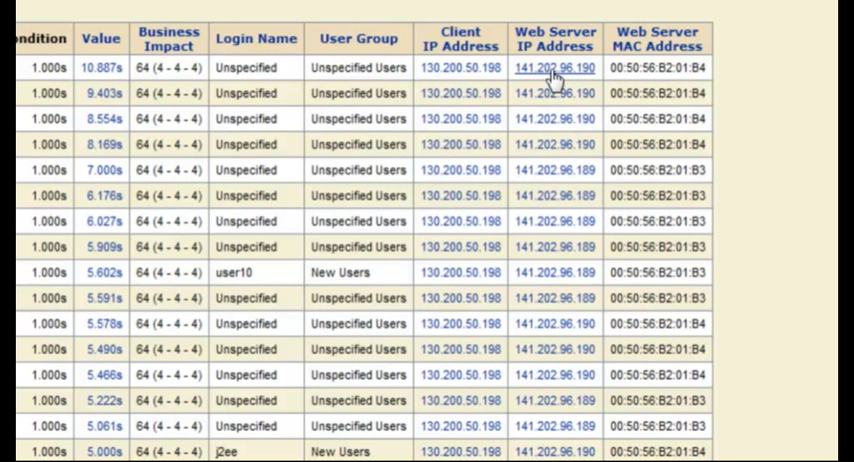
mouse_move(573, 85)
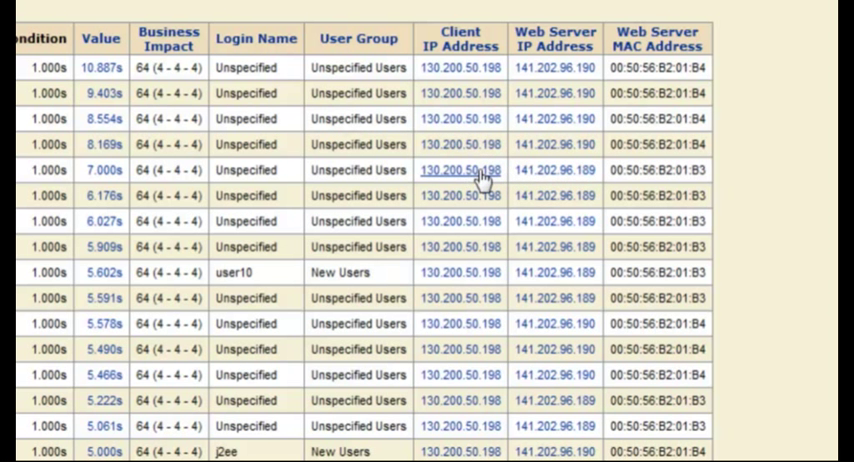
mouse_move(102, 169)
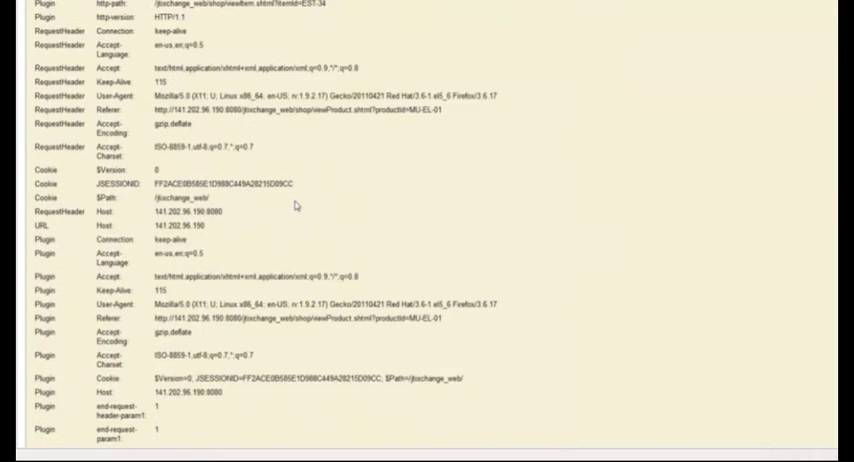
scroll("down", 3)
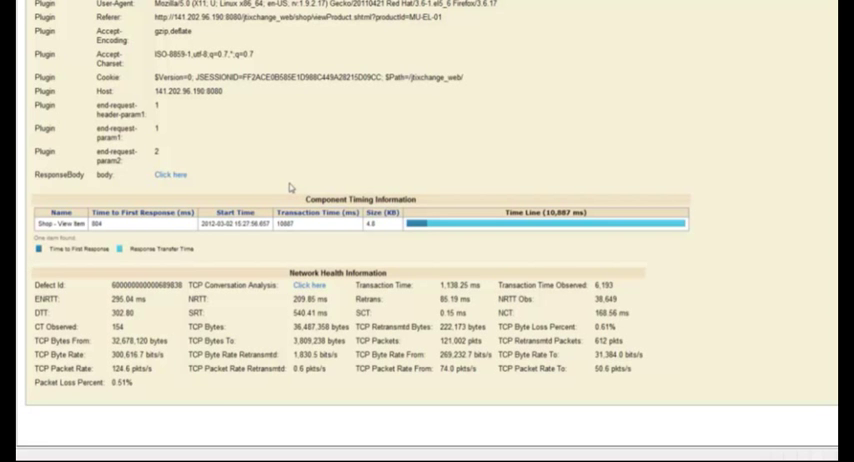
scroll("down", 3)
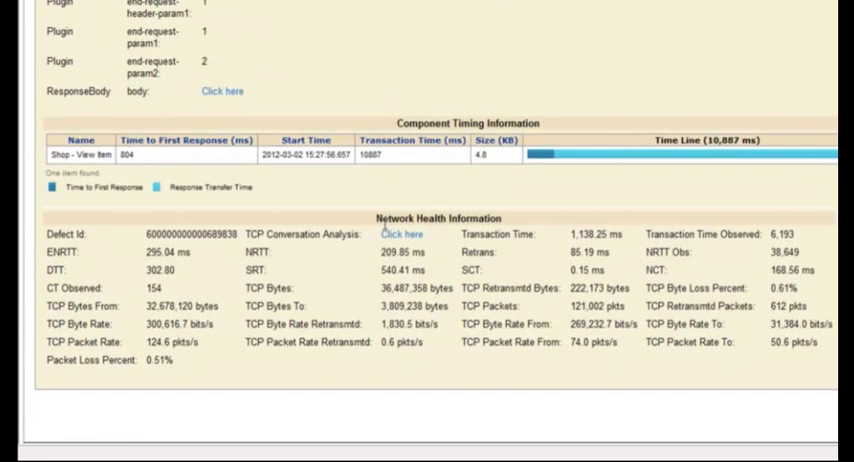
scroll("up", 3)
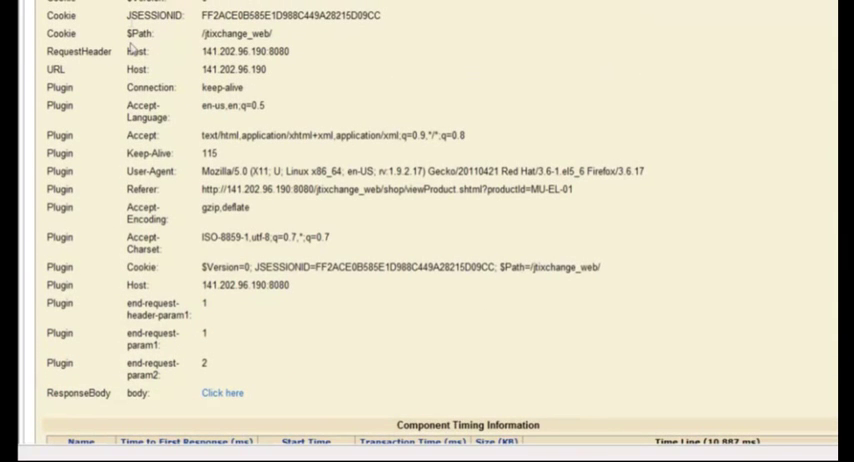
scroll("down", 3)
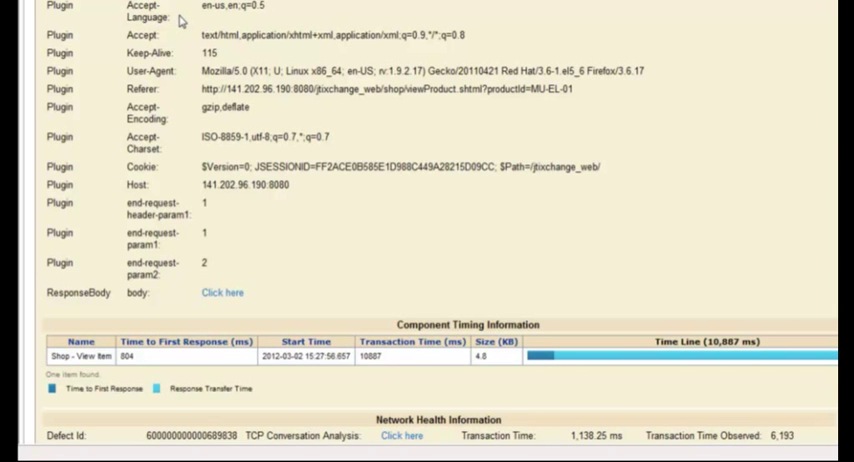
scroll("down", 3)
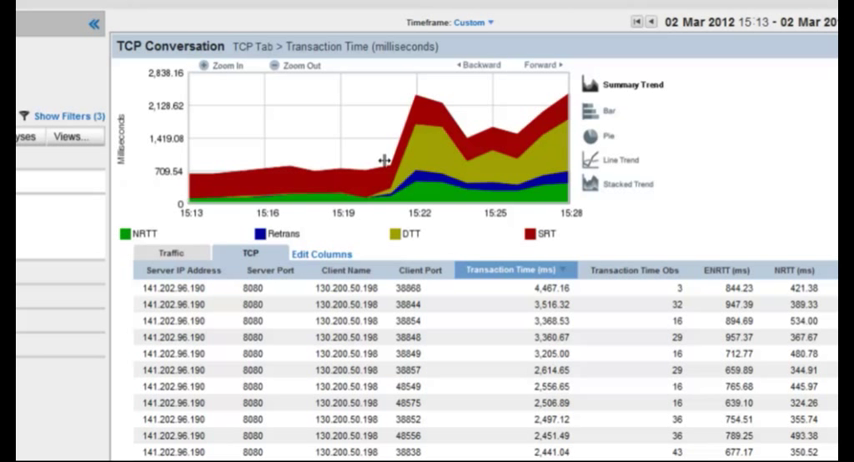
mouse_move(343, 196)
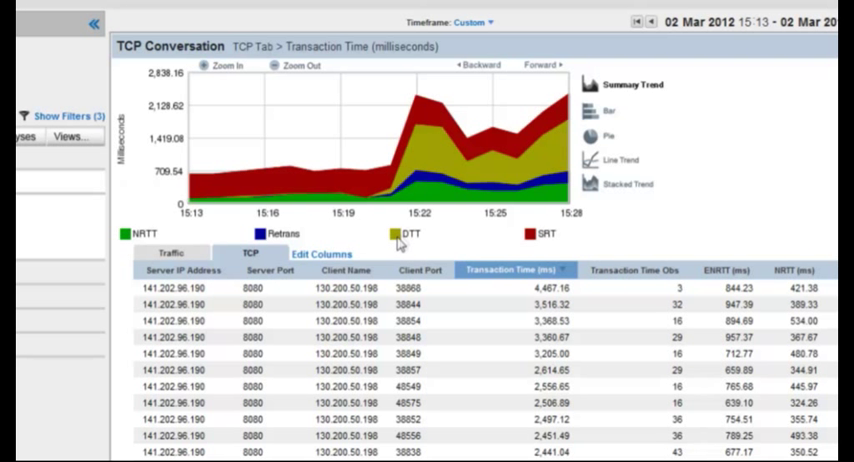
mouse_move(517, 248)
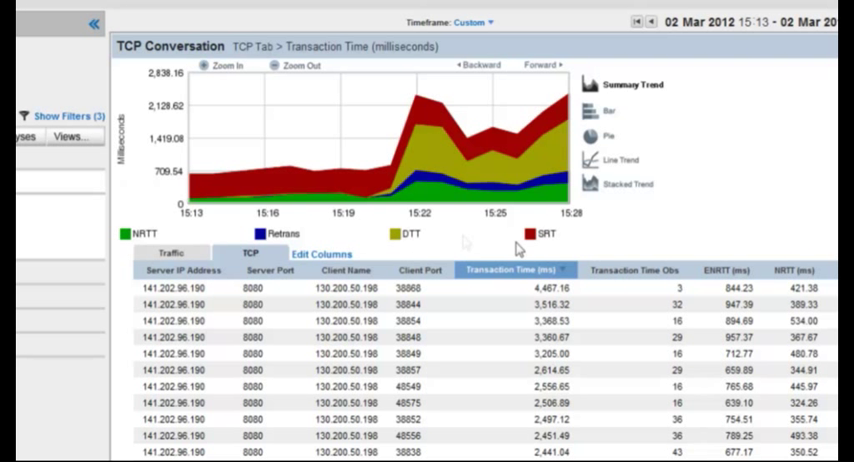
mouse_move(513, 245)
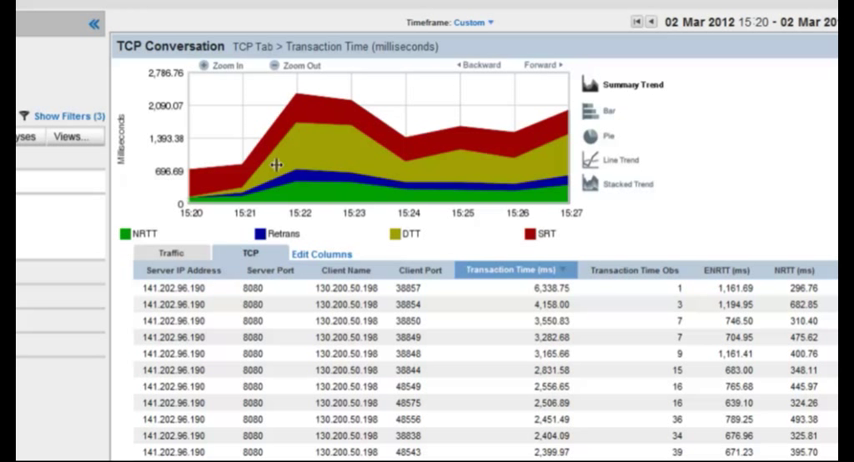
mouse_move(310, 150)
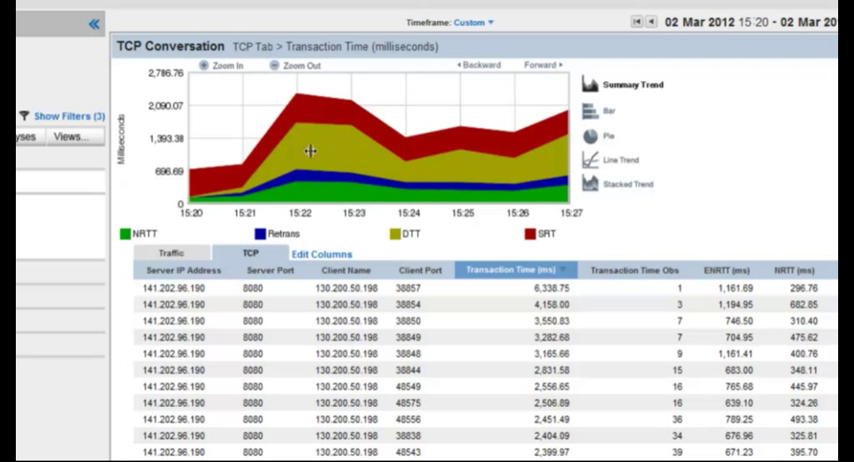
mouse_move(328, 137)
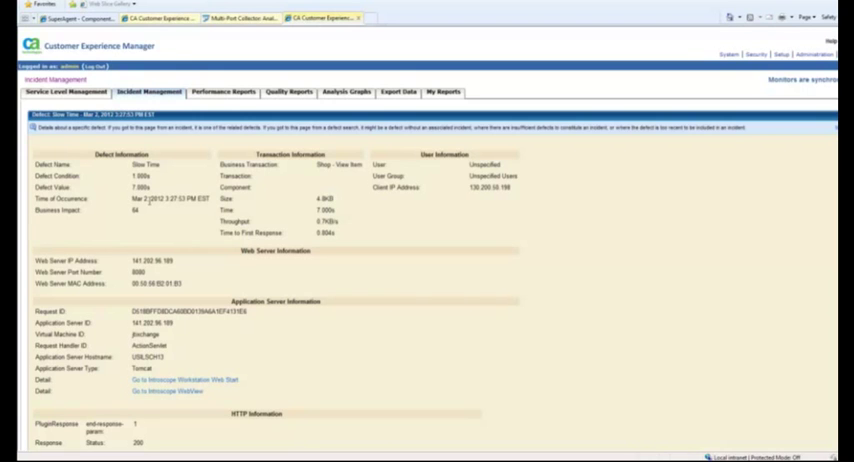
scroll("down", 3)
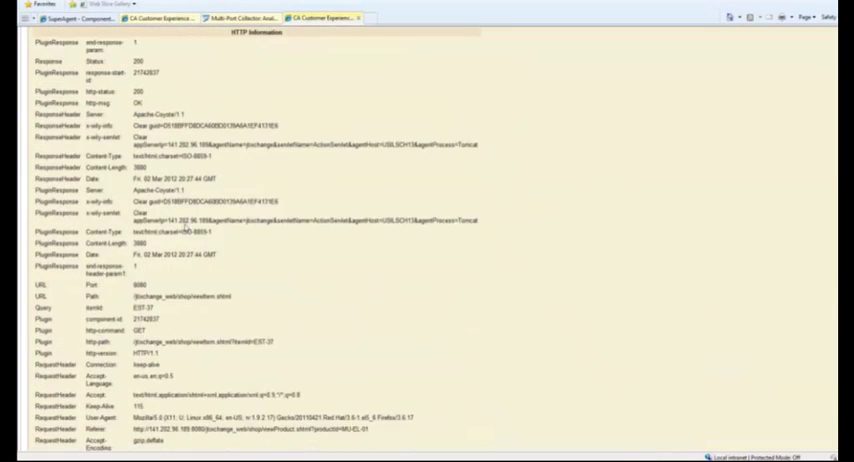
scroll("down", 3)
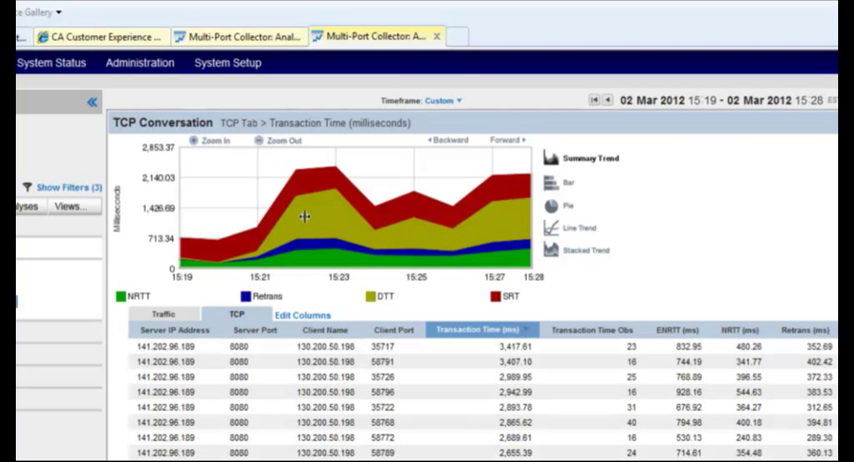
mouse_move(417, 317)
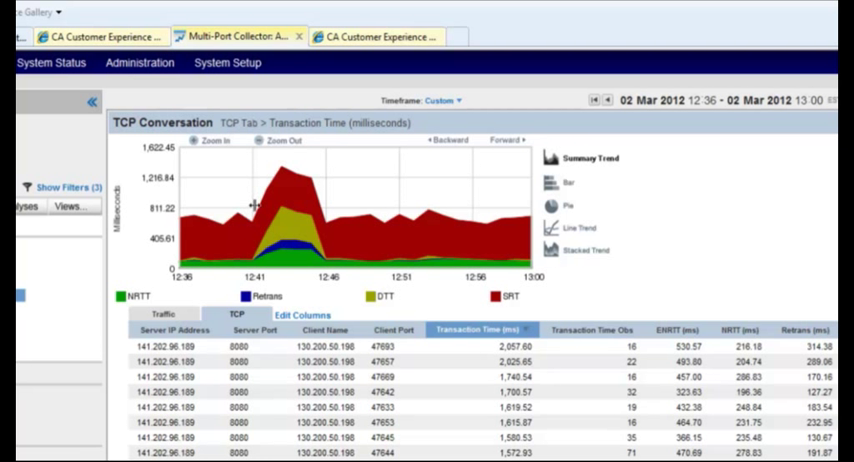
mouse_move(258, 243)
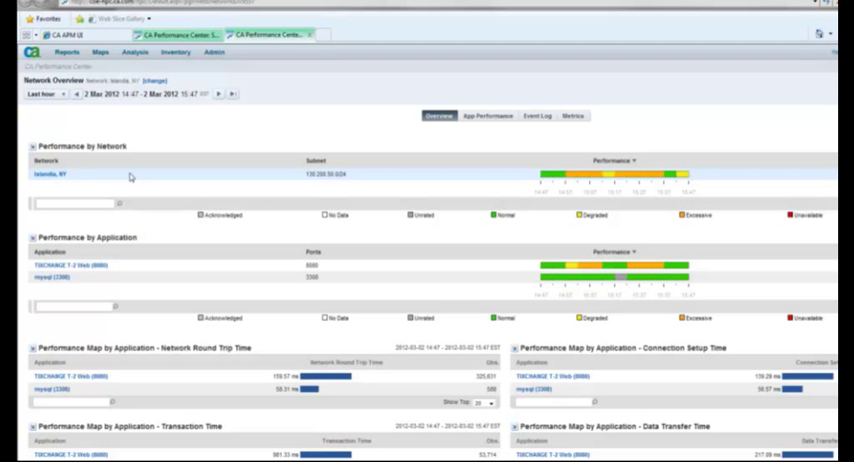
mouse_move(568, 183)
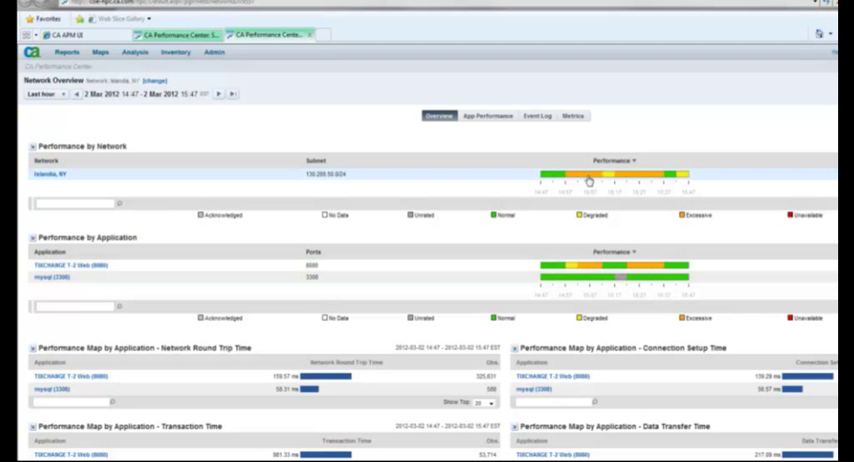
mouse_move(590, 182)
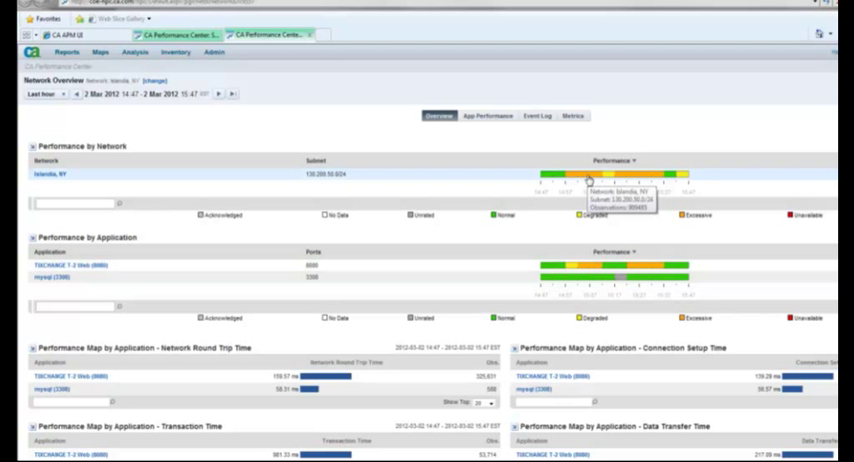
Step: Search the Performance Center inventory for 'islandia', returning a site, network, interface and 14 eHealth elements
left_click(214, 52)
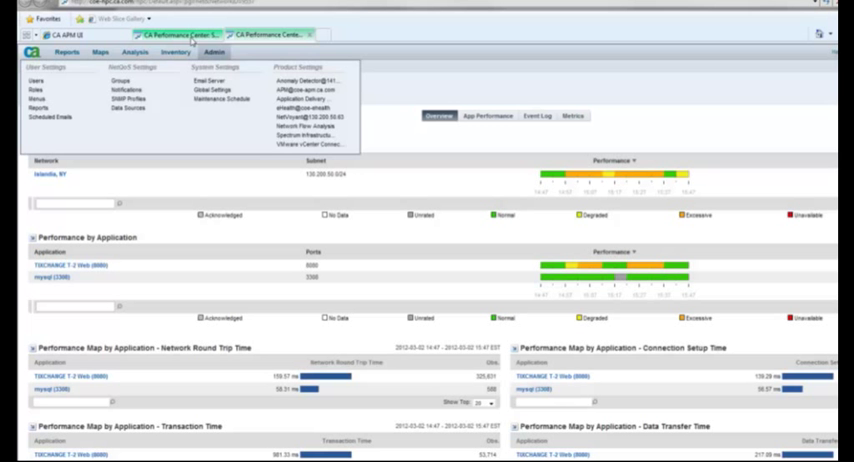
left_click(175, 52)
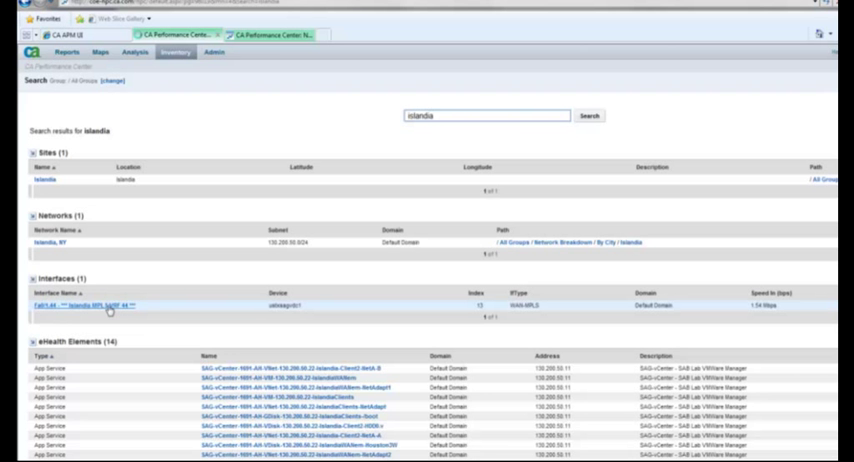
Step: Open the Fa0/1.44 Islandia MPLS VRF 44 interface and scroll through its capacity charts
left_click(60, 306)
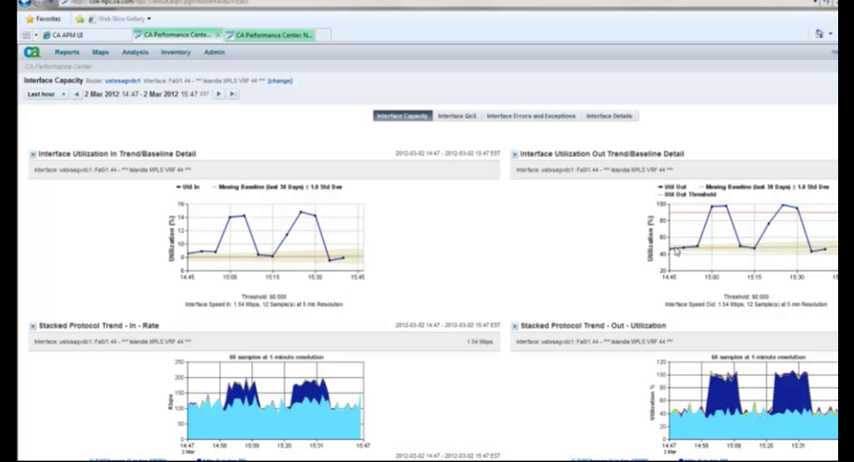
scroll("down", 3)
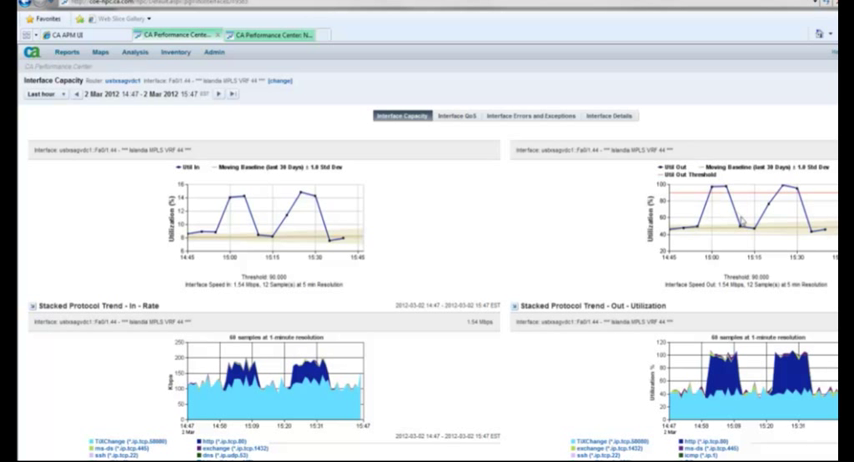
scroll("down", 3)
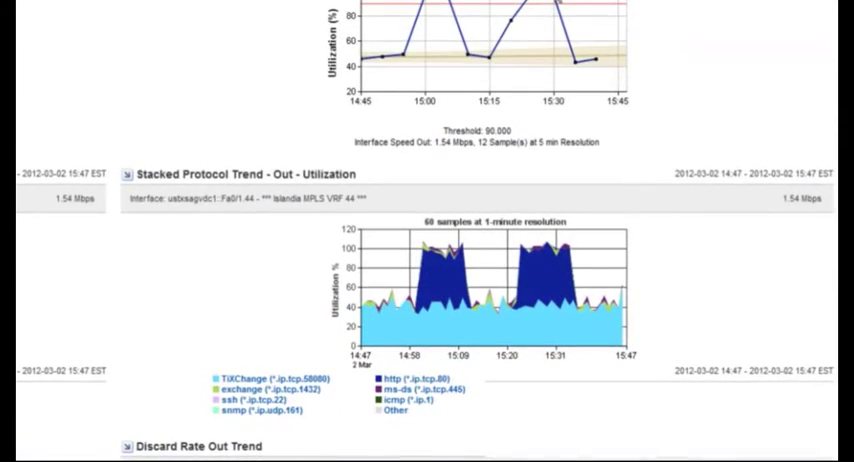
scroll("down", 3)
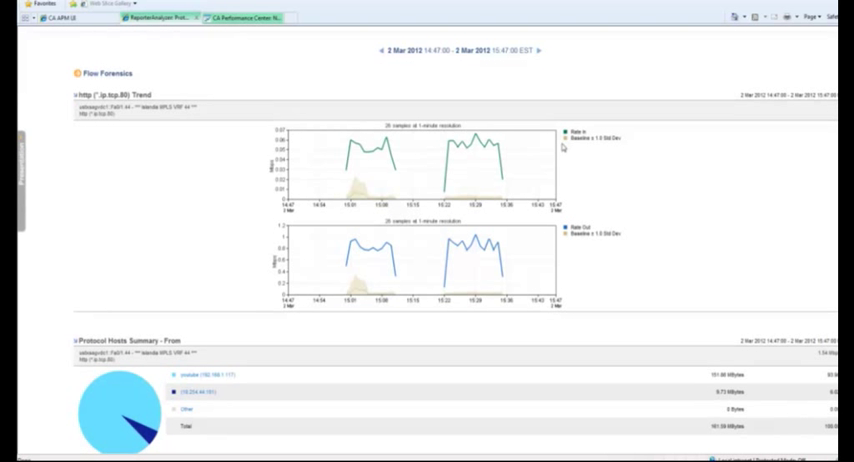
mouse_move(400, 148)
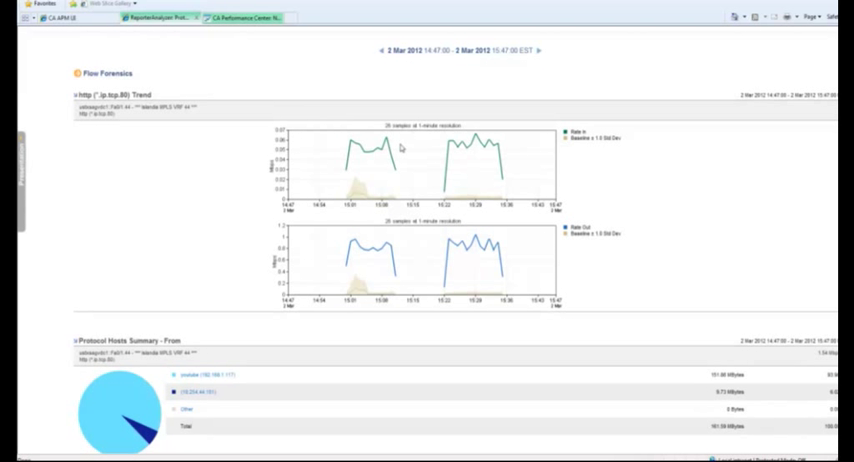
mouse_move(369, 198)
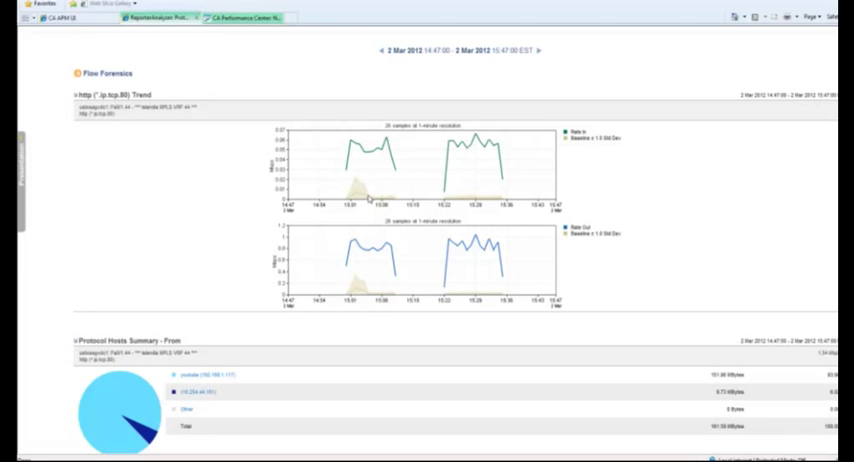
mouse_move(368, 198)
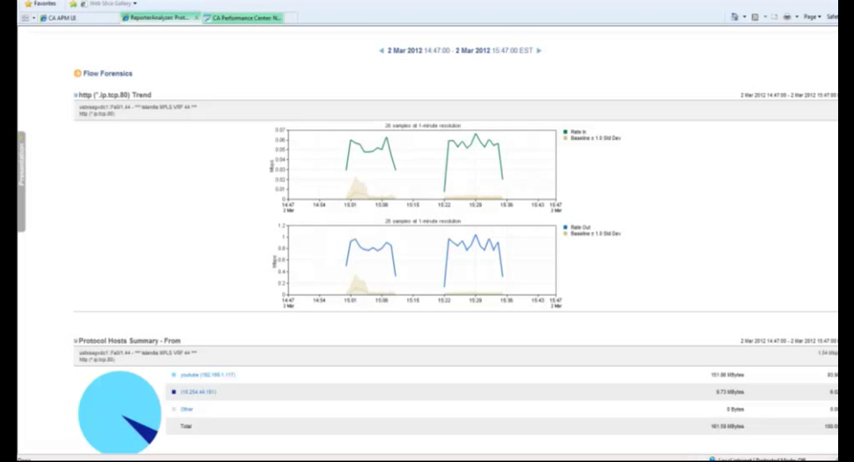
Step: Scroll the http (*.ip.tcp.80) Flow Forensics report to its Protocol Hosts Summary, led by 10.254.44.161
scroll("down", 3)
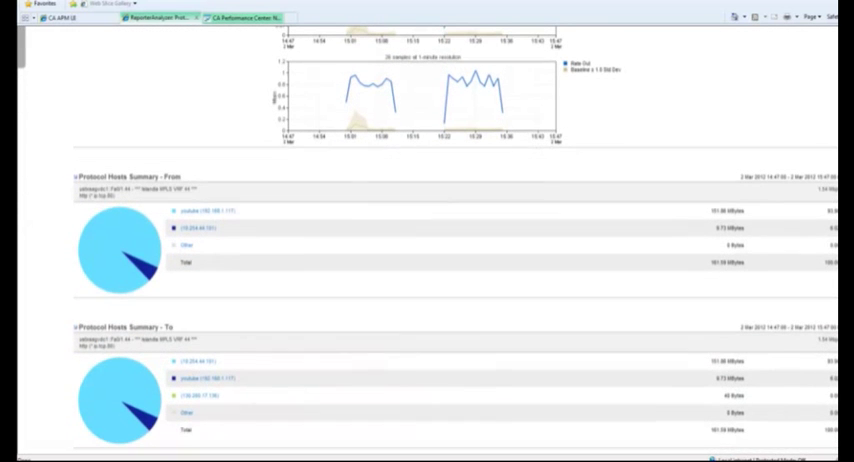